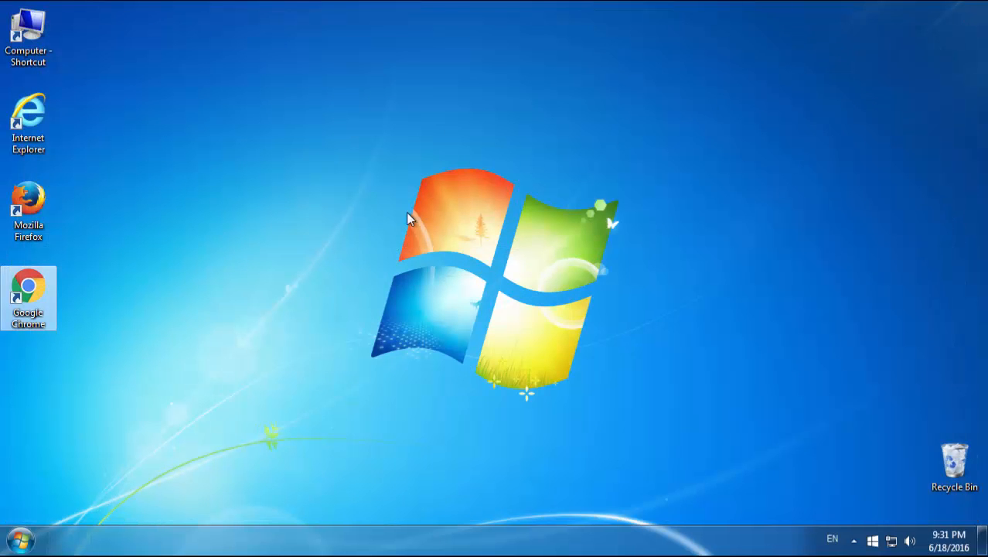
Step: Show Programs and Features sorted by Installed On, newest first, with safebrowsing 1.00 selected
click(18, 539)
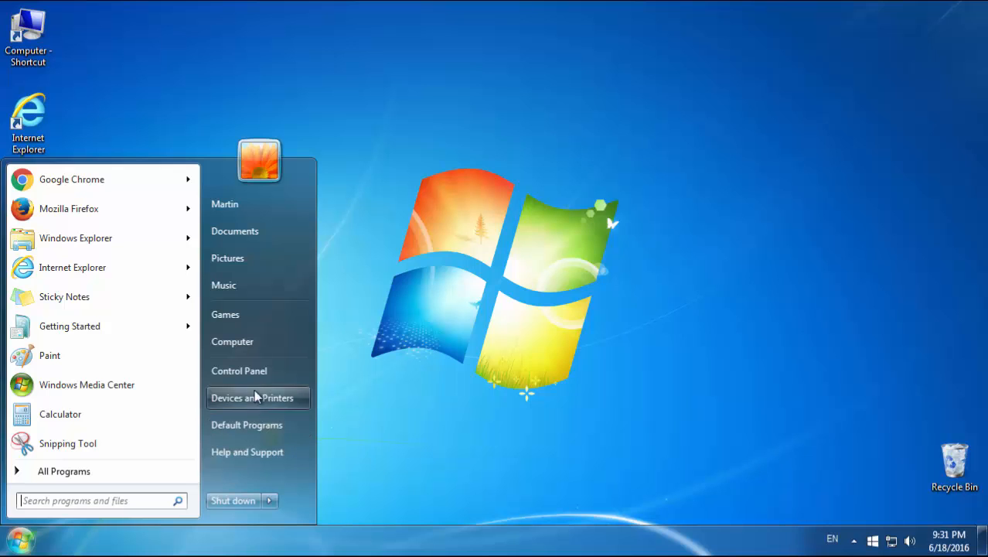
click(238, 371)
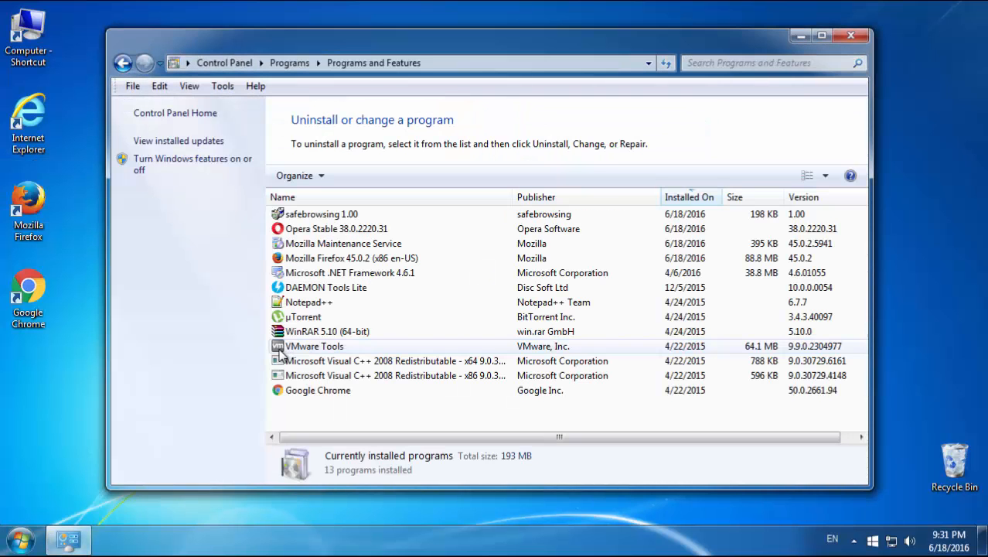
click(688, 197)
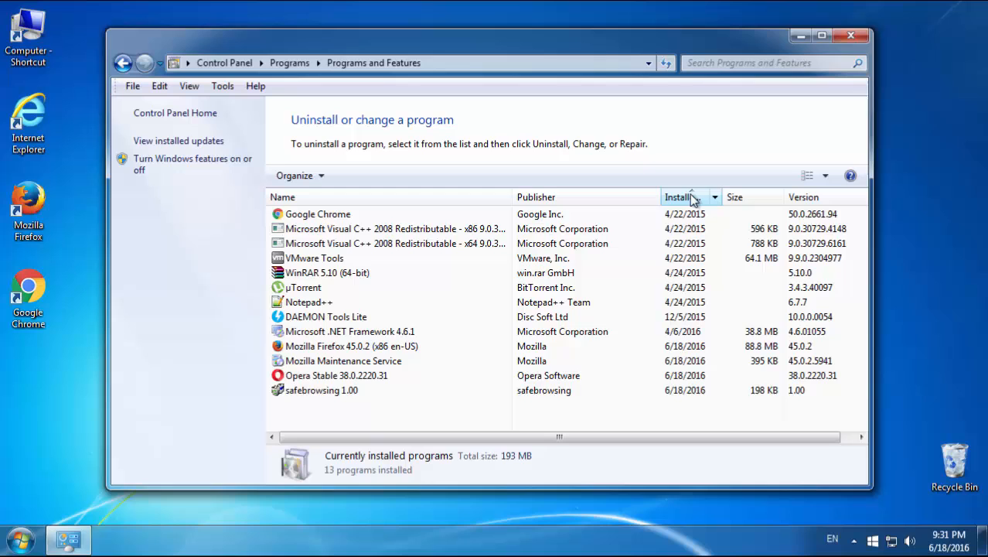
click(689, 197)
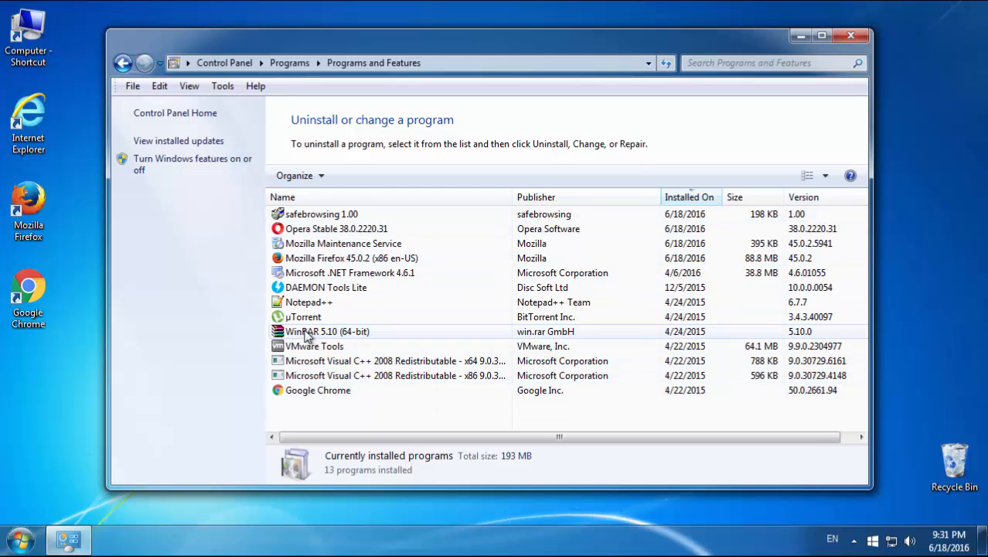
click(322, 214)
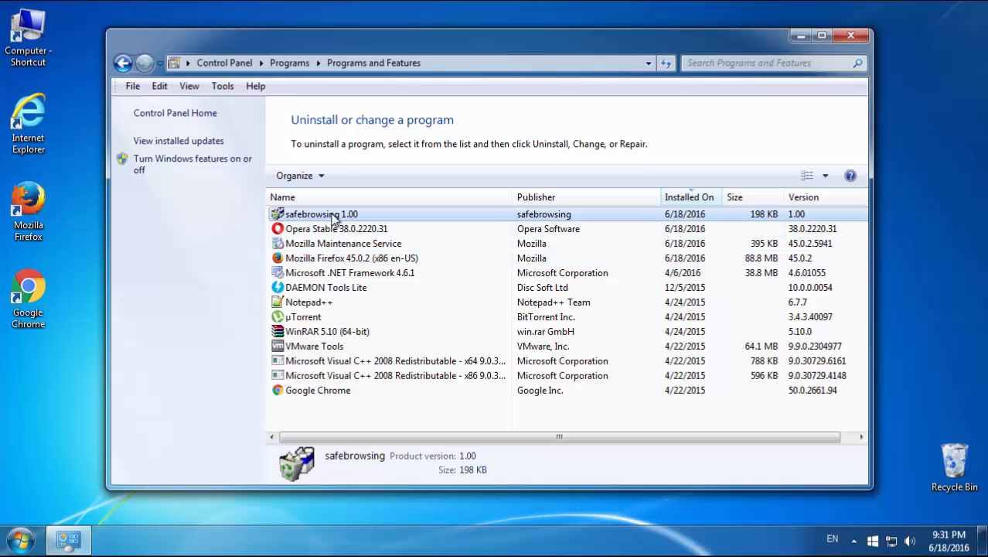
Step: Uninstall safebrowsing via its uninstaller and close the Programs and Features window
double_click(322, 213)
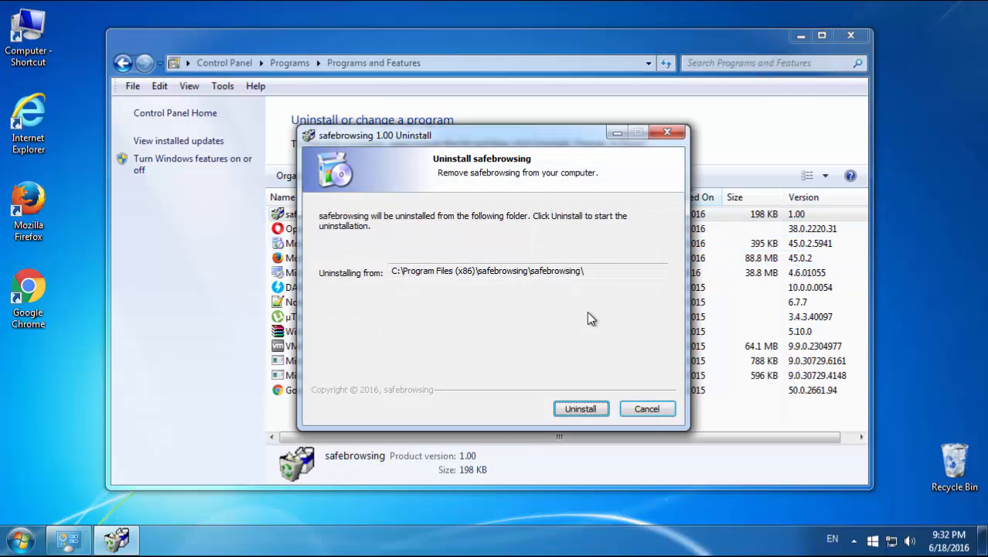
click(582, 409)
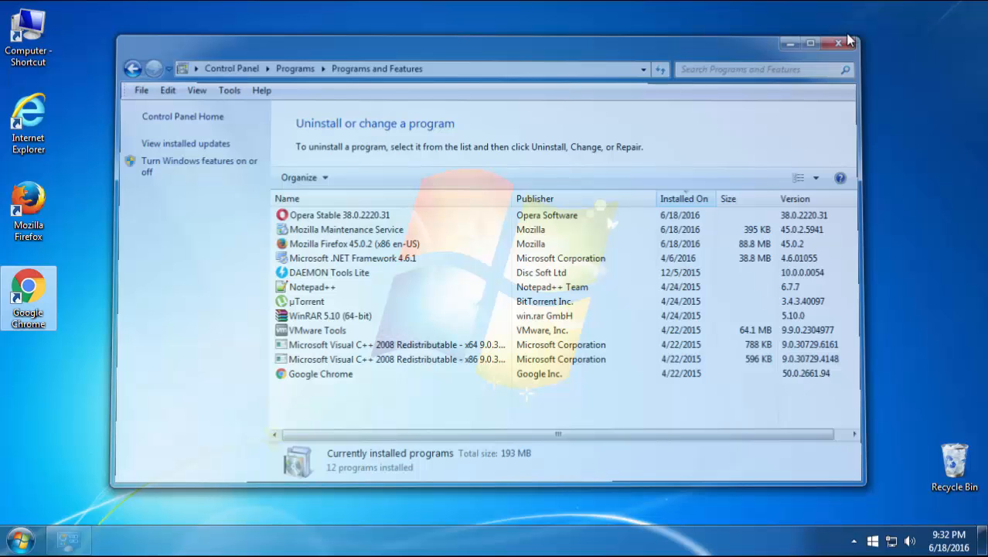
click(18, 539)
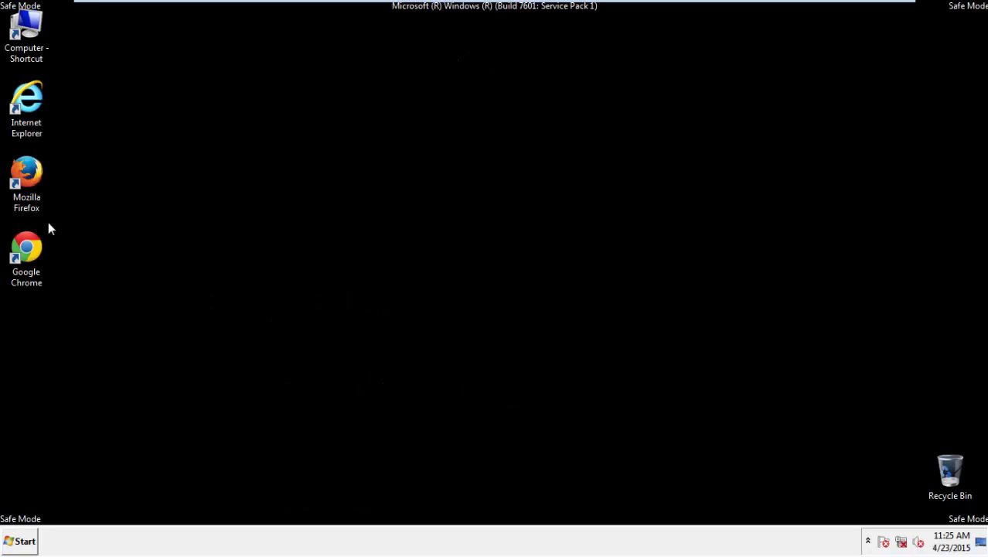
Step: Launch Firefox and clear Everything in Clear Recent History, including site preferences
double_click(27, 172)
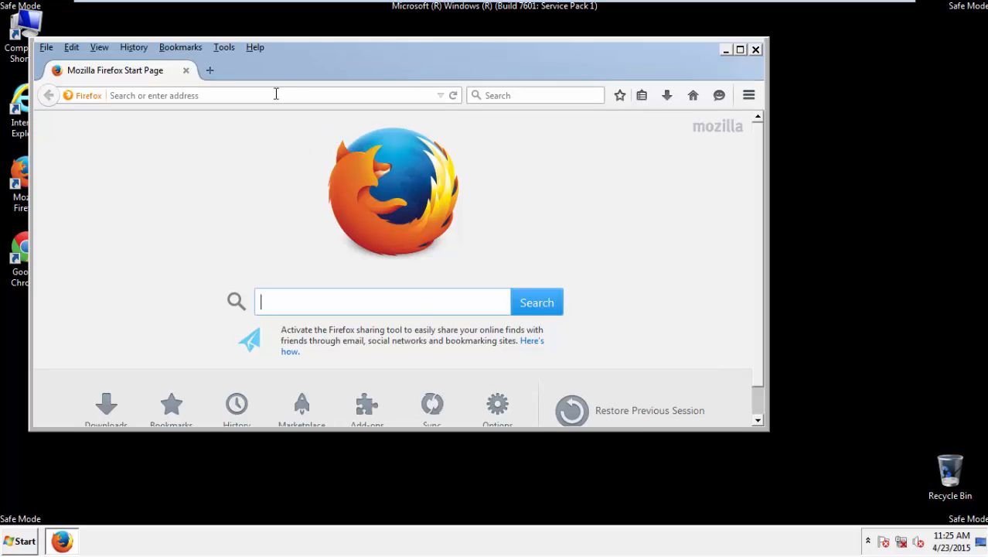
click(133, 47)
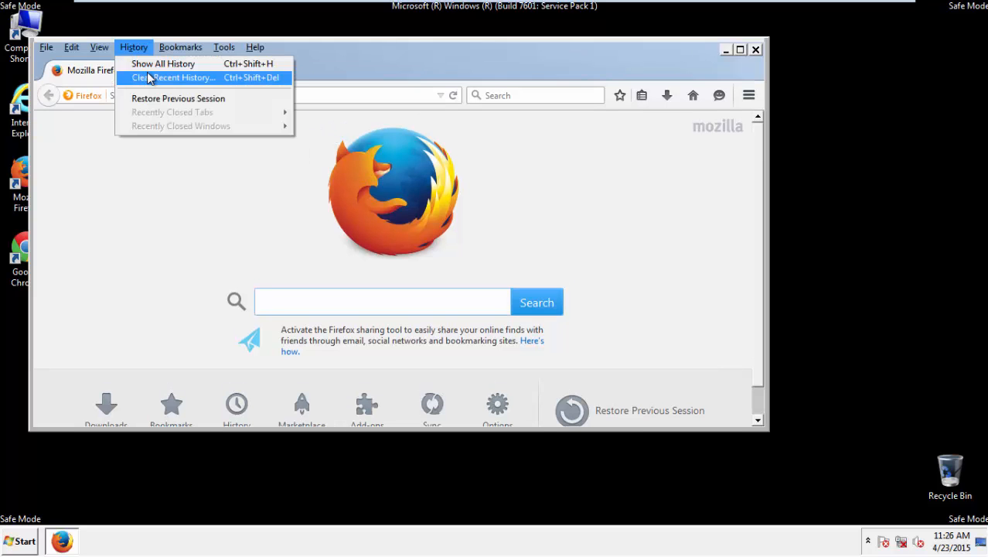
click(173, 78)
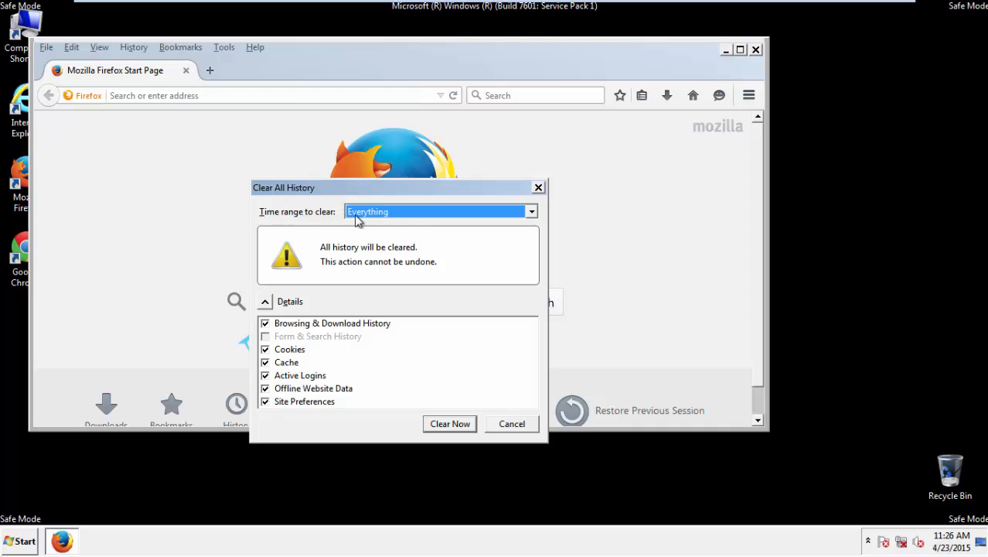
mouse_move(374, 292)
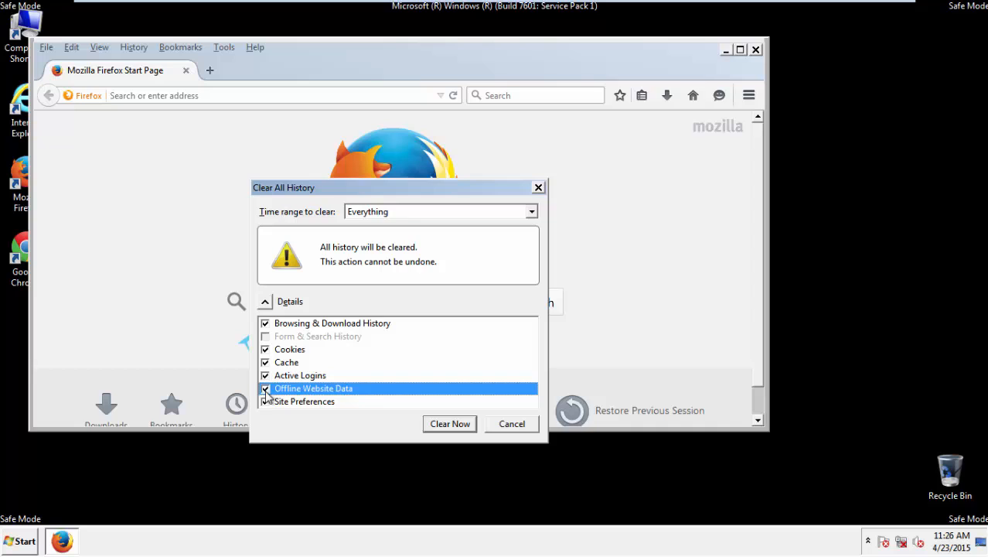
click(303, 402)
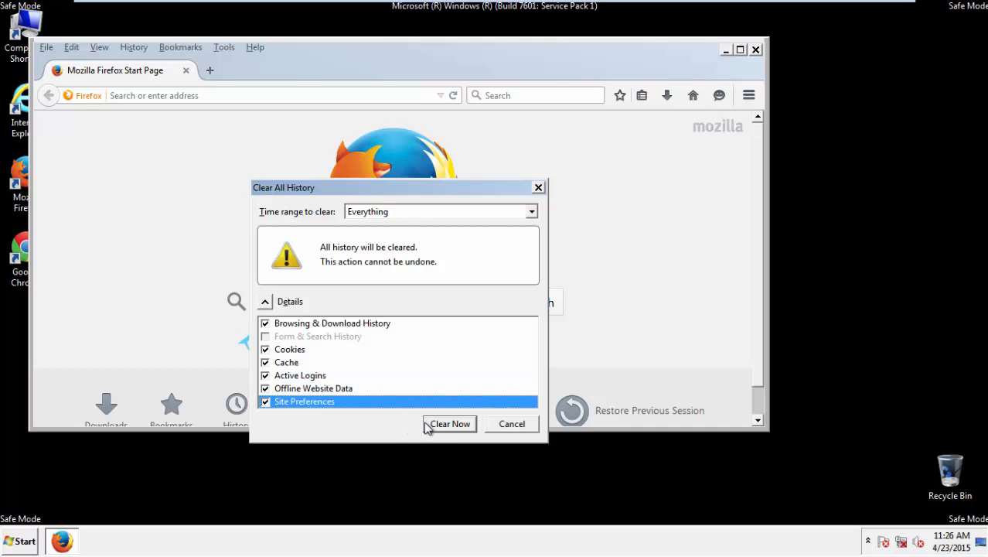
mouse_move(450, 427)
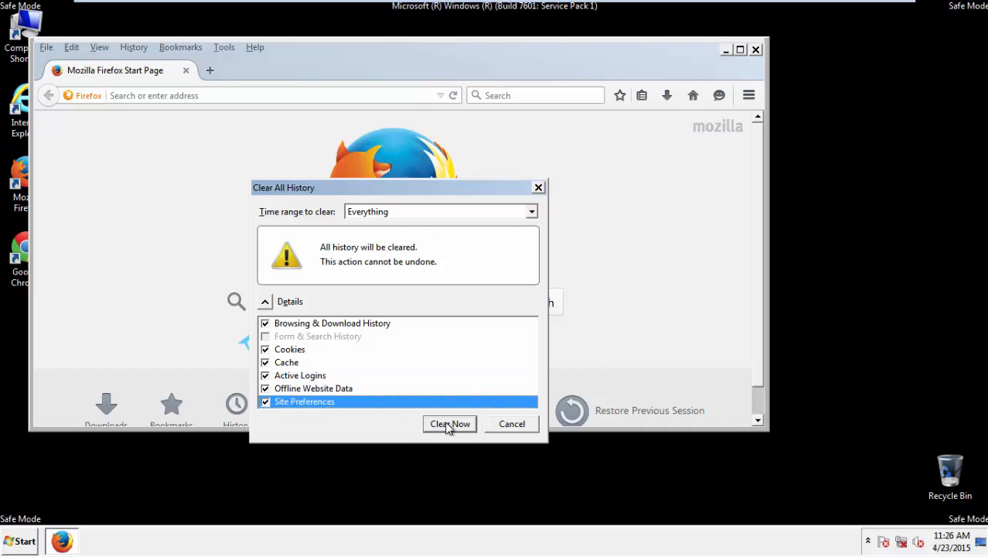
click(449, 423)
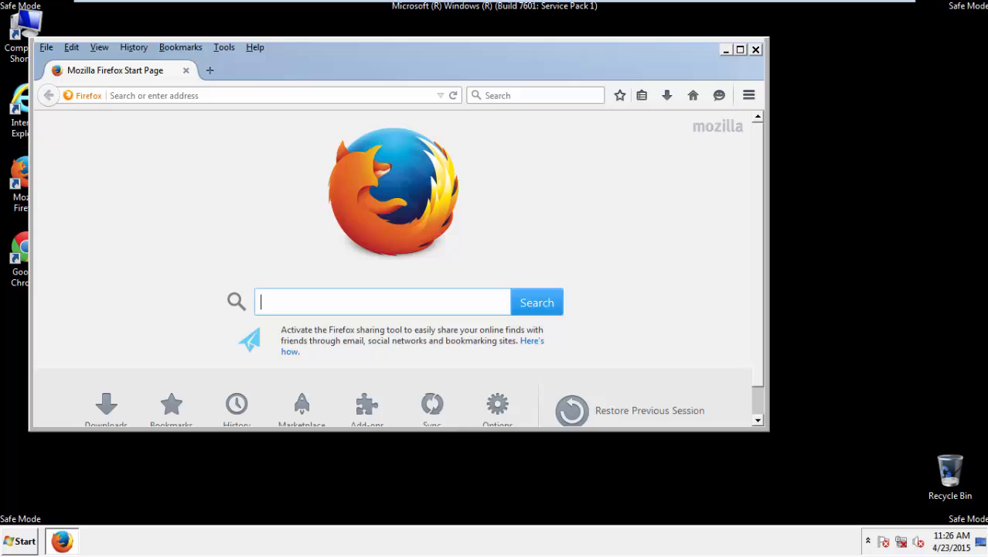
Step: Refresh Firefox to defaults from Troubleshooting Information and finish the Import Wizard
click(256, 47)
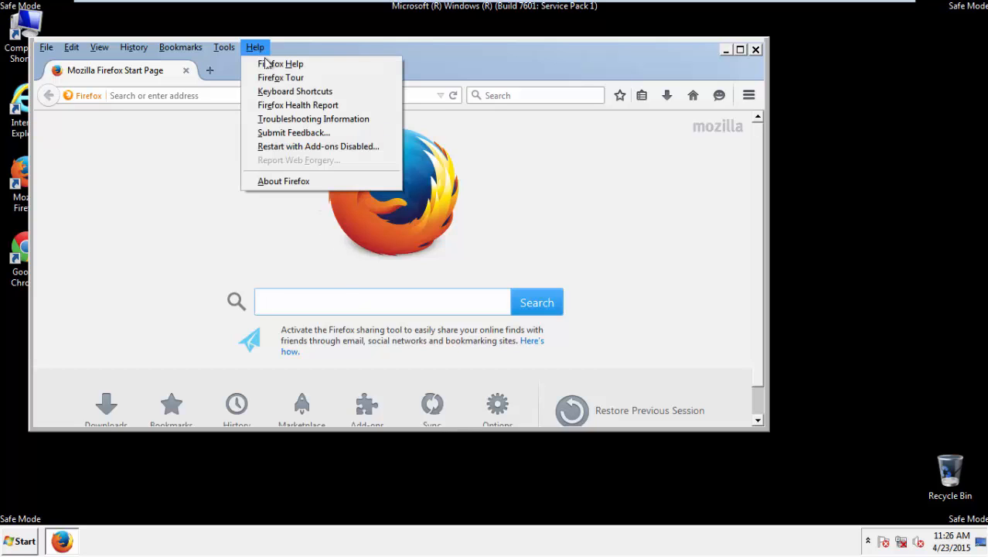
click(312, 118)
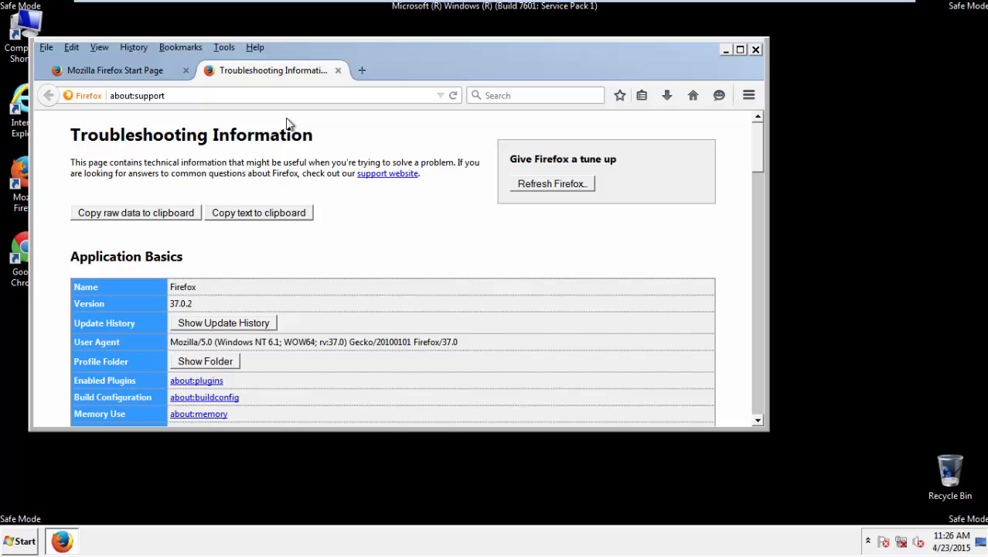
click(550, 182)
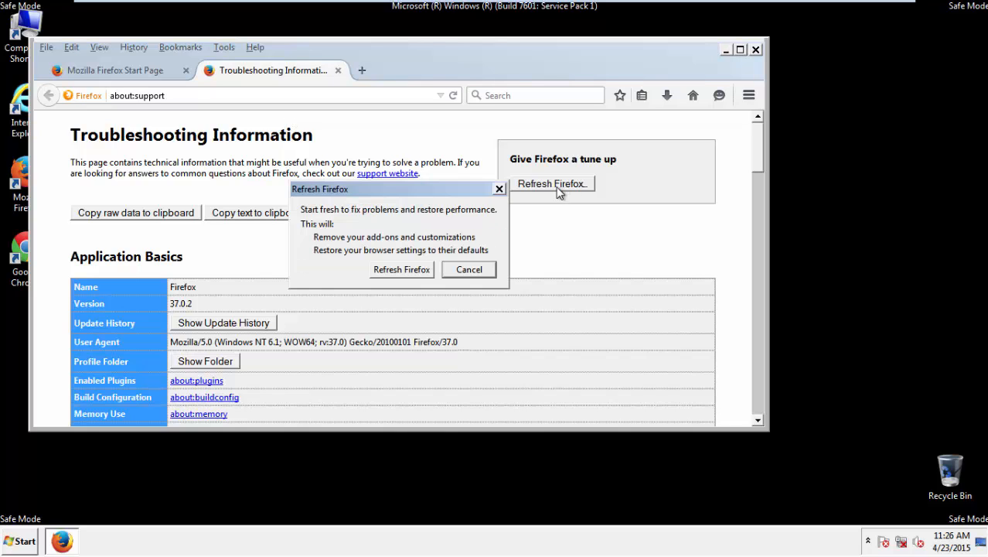
mouse_move(402, 270)
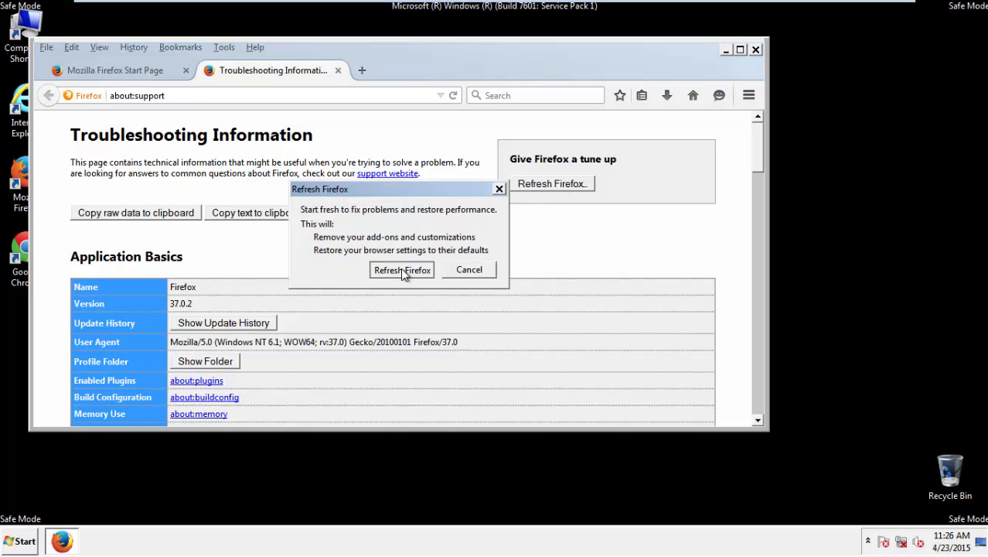
click(403, 269)
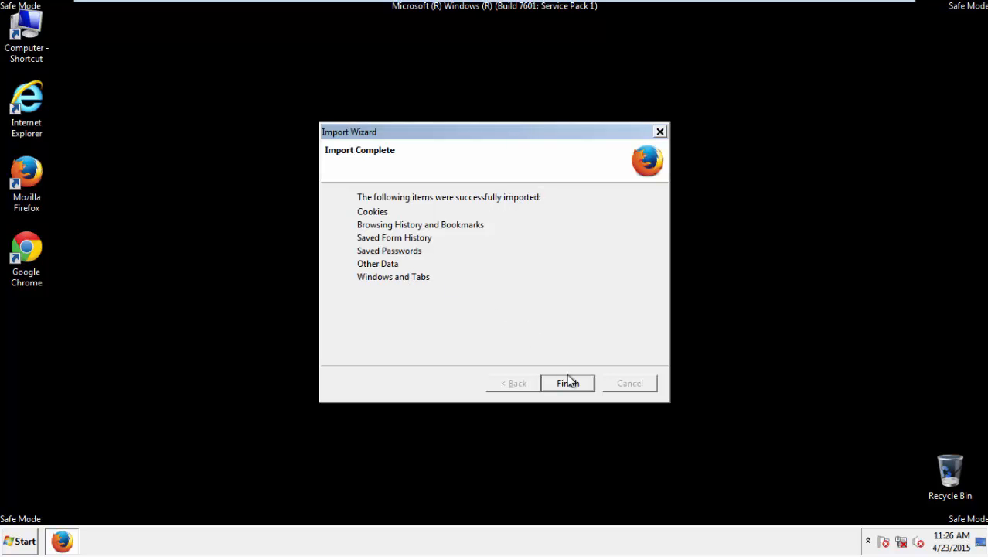
click(566, 383)
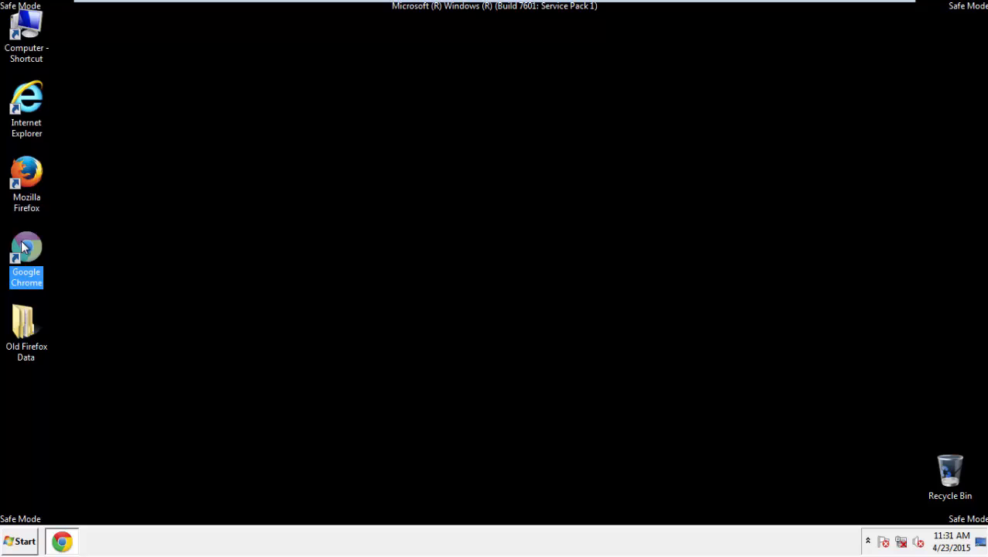
Step: Launch Chrome and reach the History page through its Settings
double_click(26, 256)
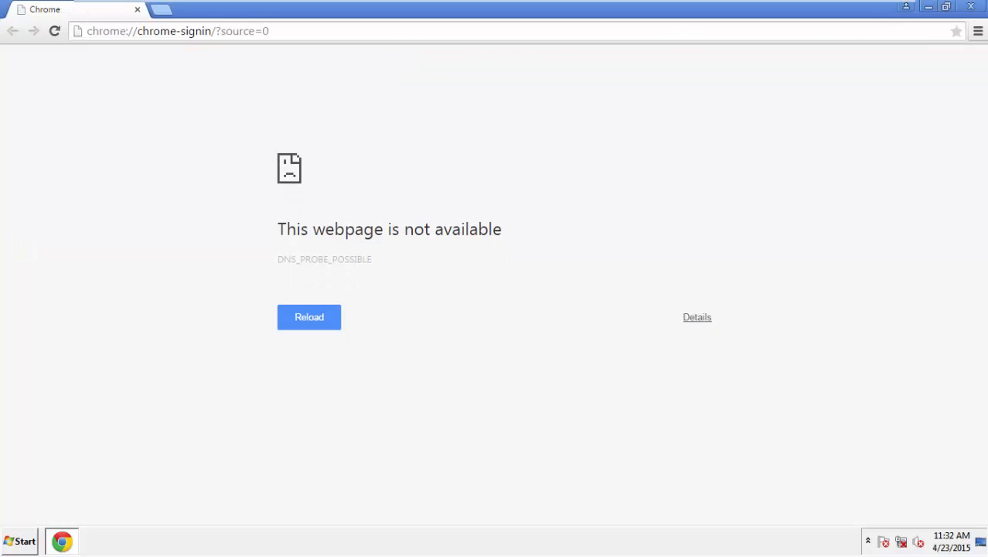
click(978, 31)
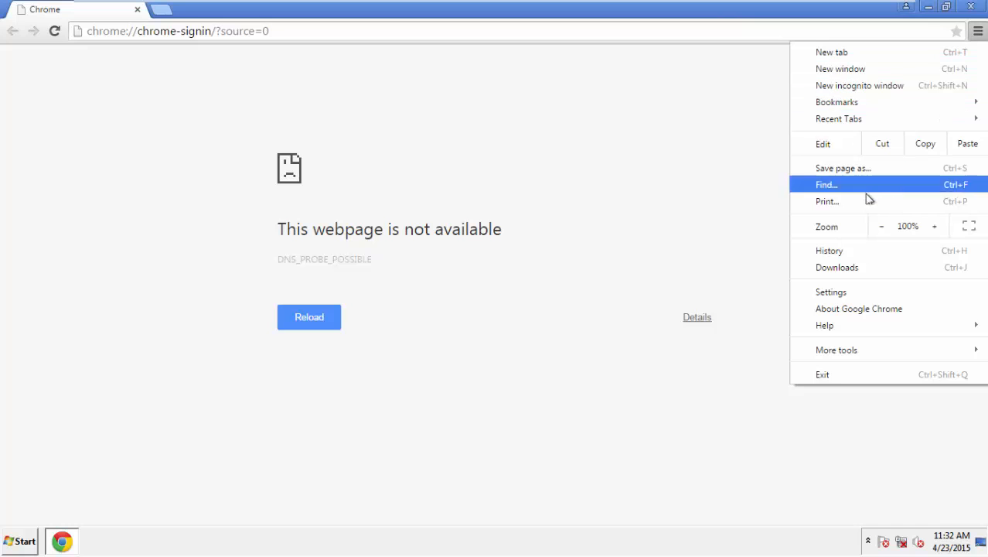
click(832, 291)
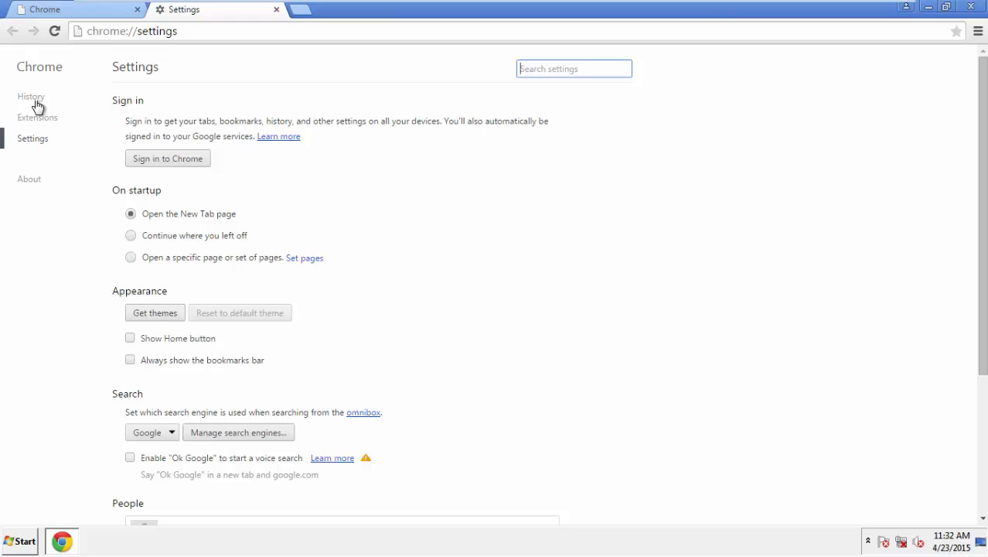
click(31, 96)
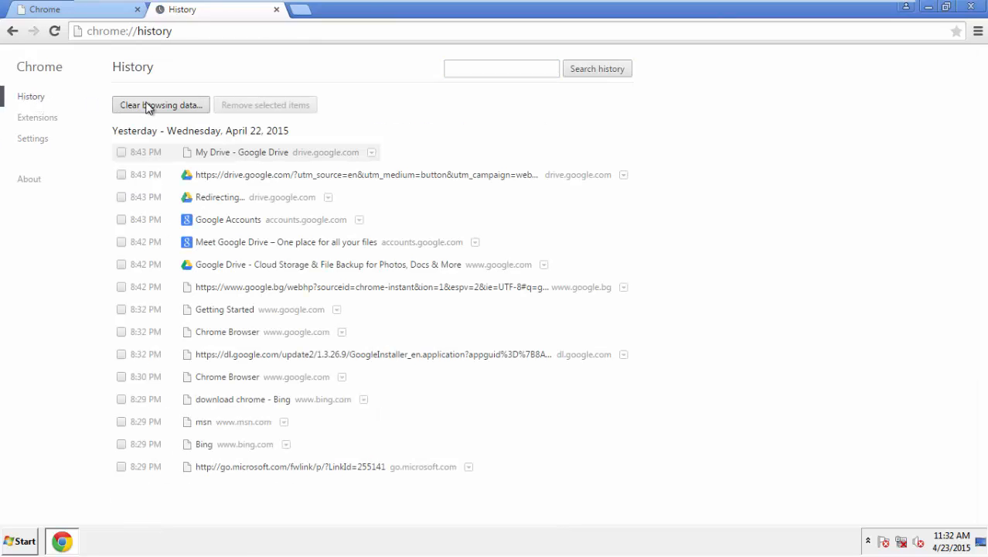
Step: Clear Chrome browsing data from the beginning of time, including autofill form data
click(161, 105)
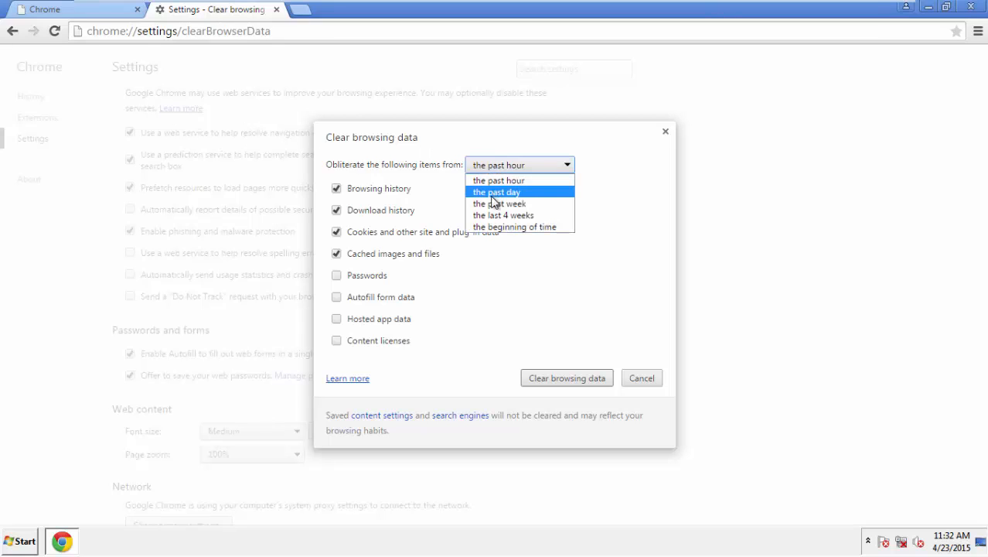
mouse_move(503, 192)
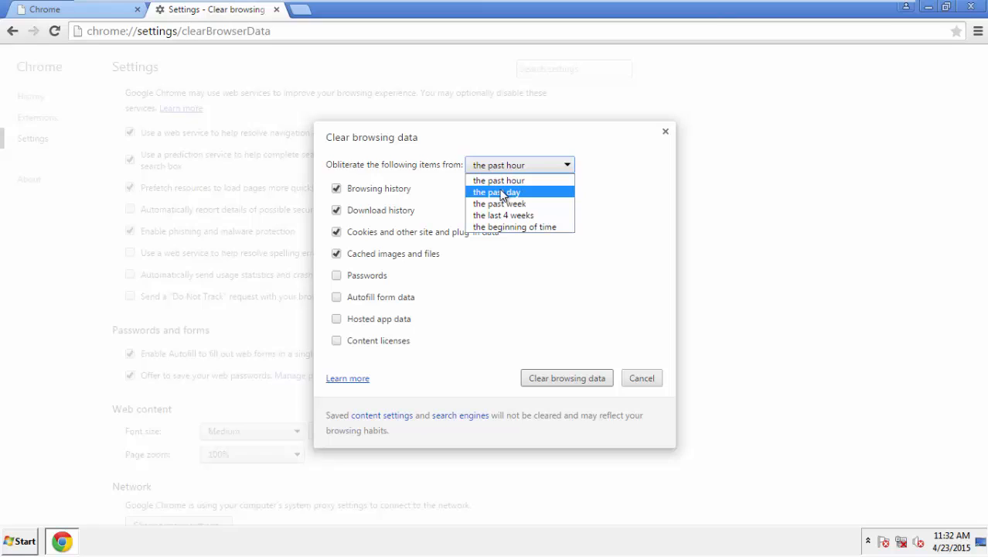
mouse_move(502, 215)
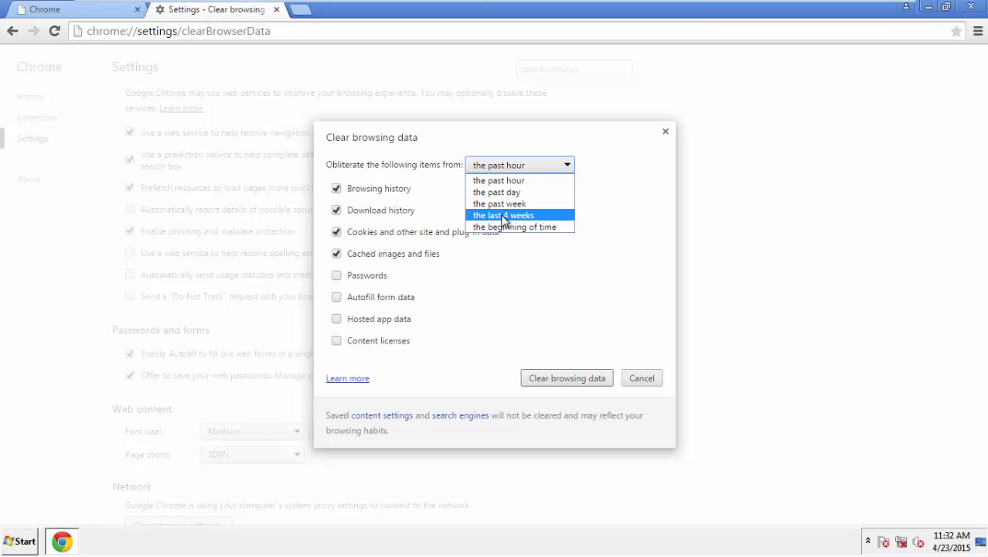
mouse_move(516, 226)
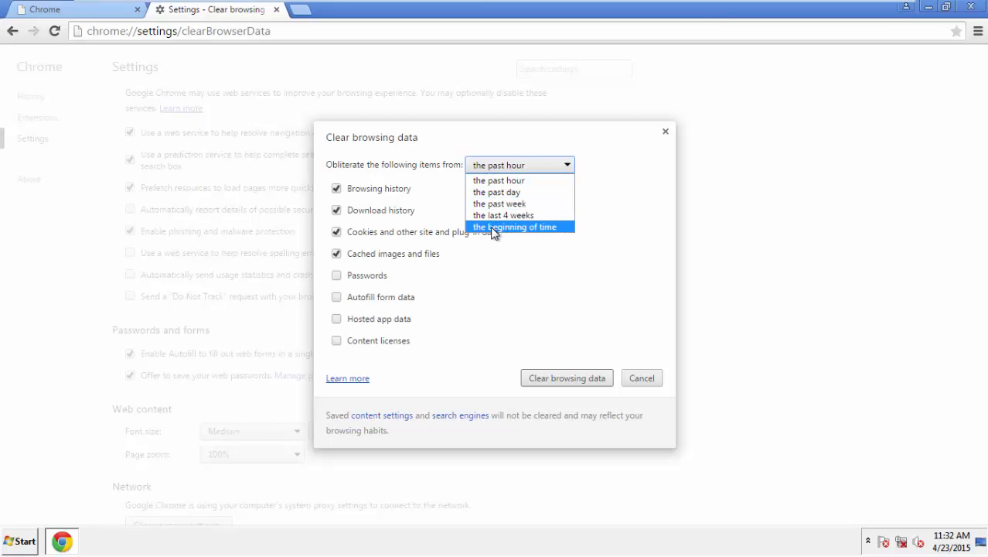
click(516, 225)
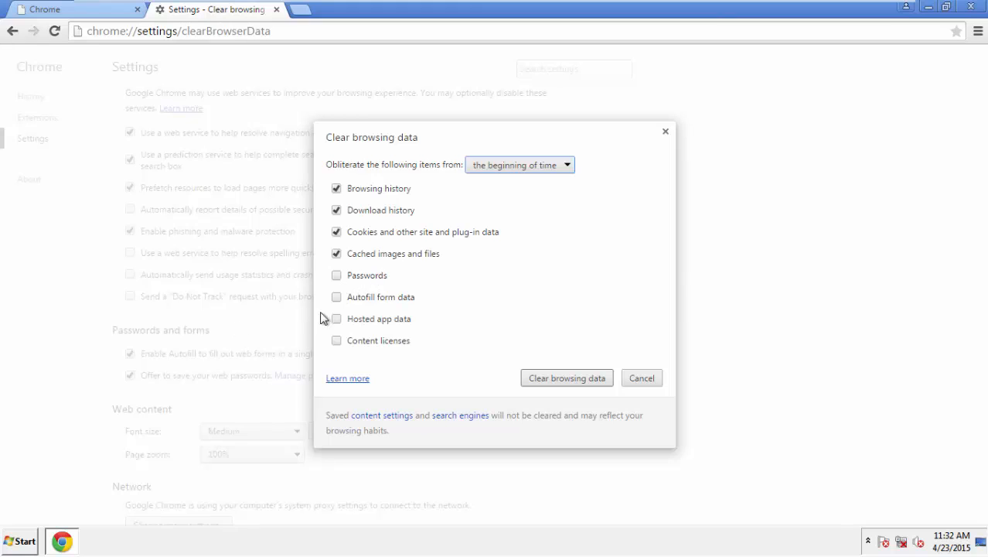
click(337, 297)
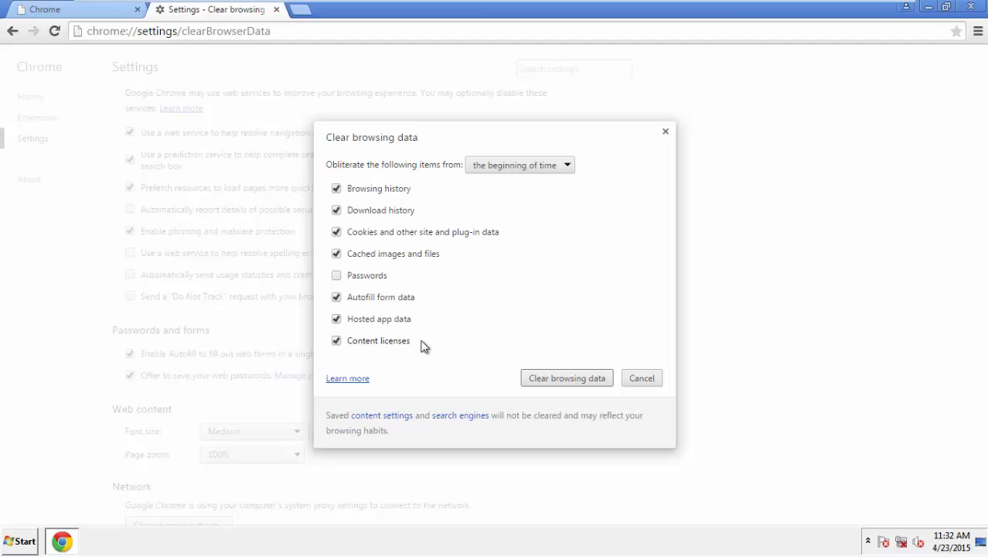
click(567, 377)
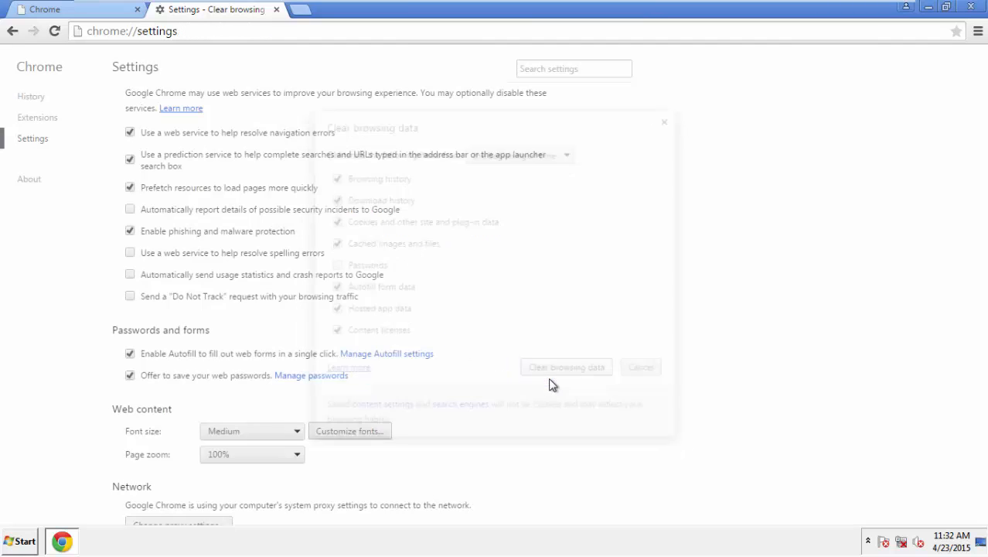
click(640, 367)
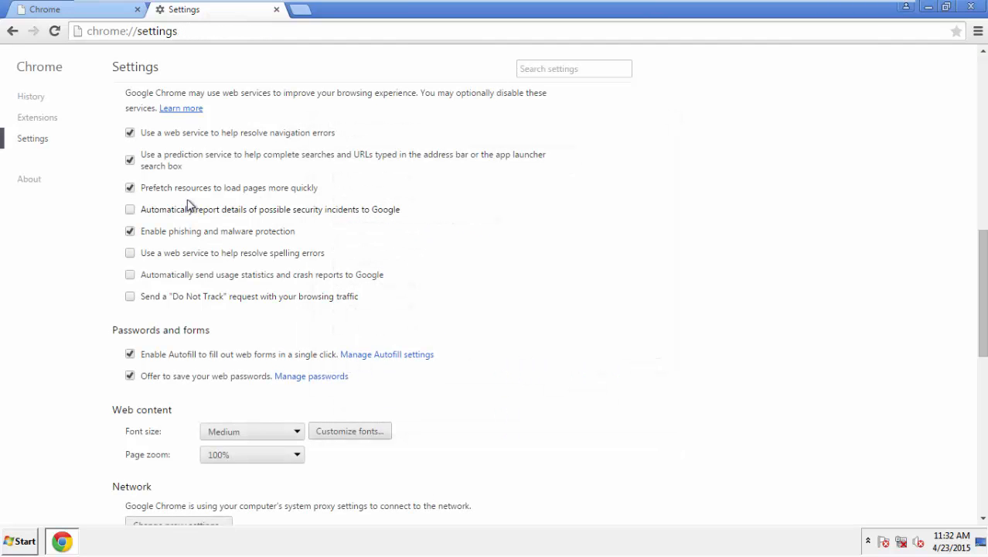
Step: Reset Chrome settings to original defaults, confirm, and close the browser
scroll(down, 3)
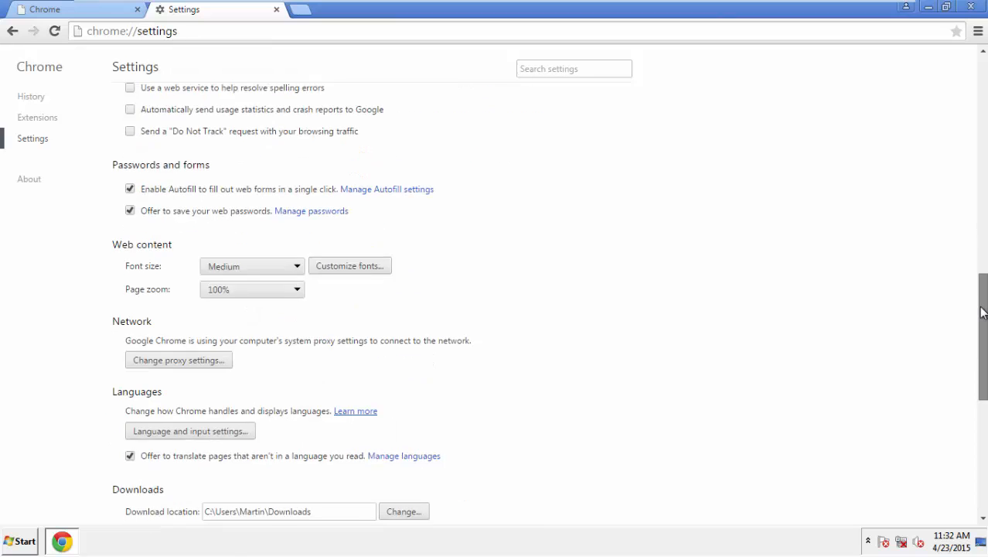
scroll(down, 3)
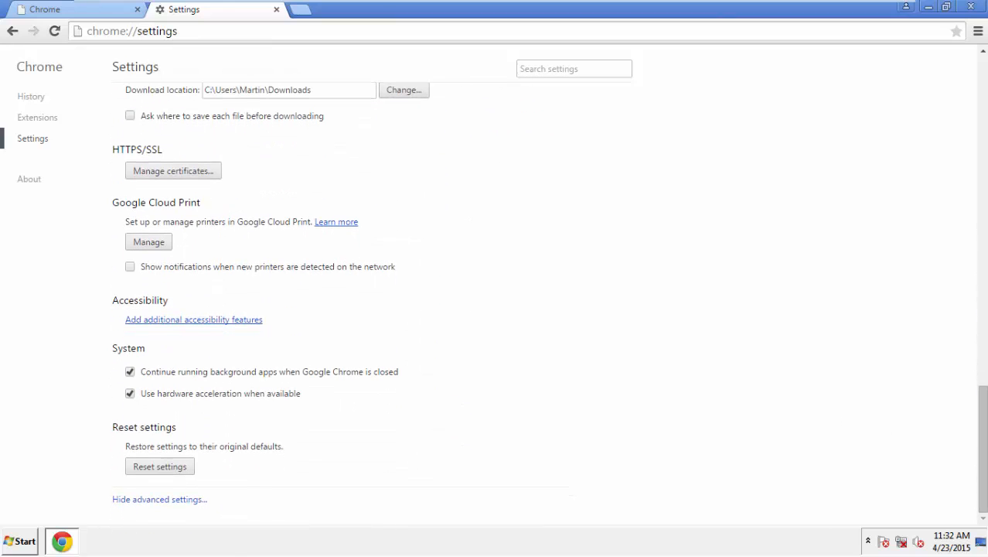
click(159, 466)
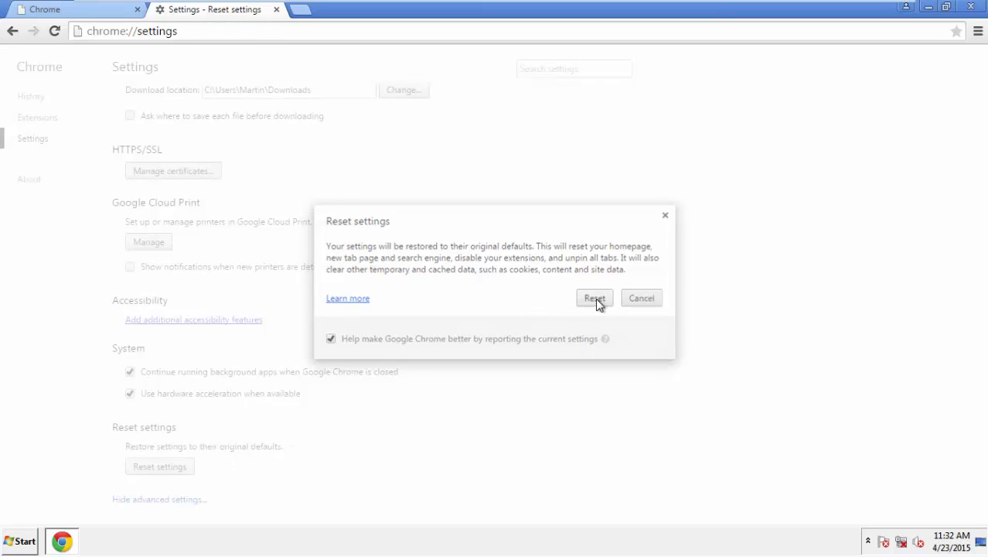
click(594, 298)
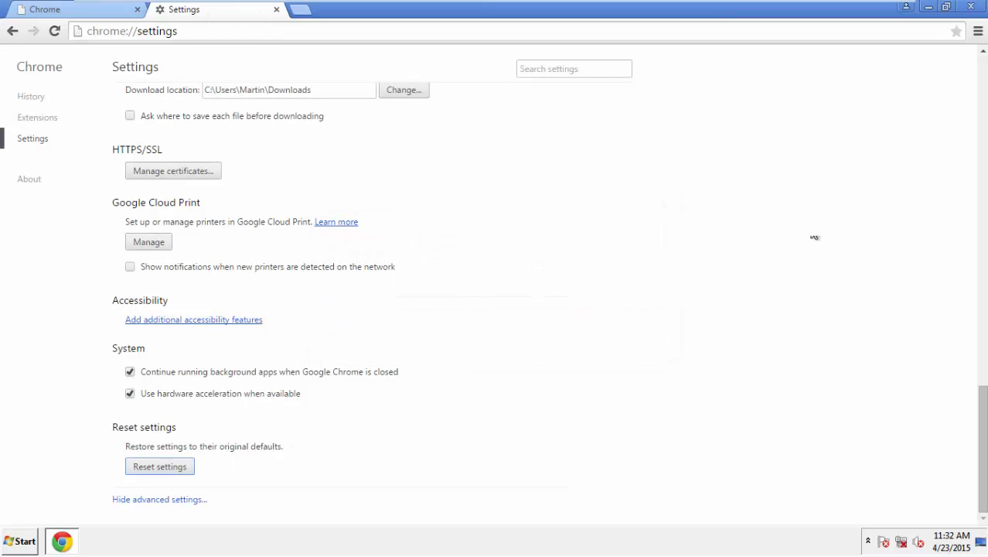
click(971, 6)
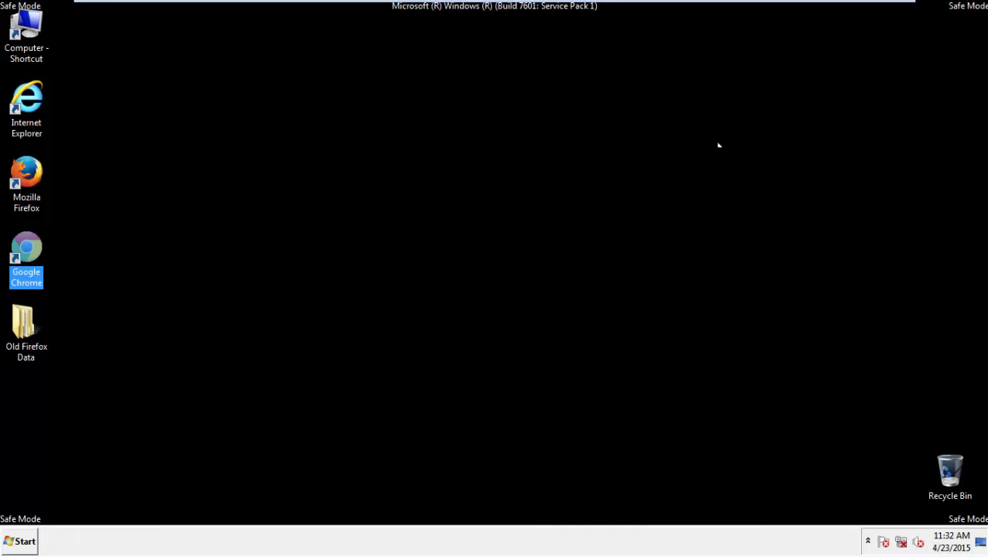
Step: Show the Start menu's power choices via the arrow beside Shut down
click(19, 541)
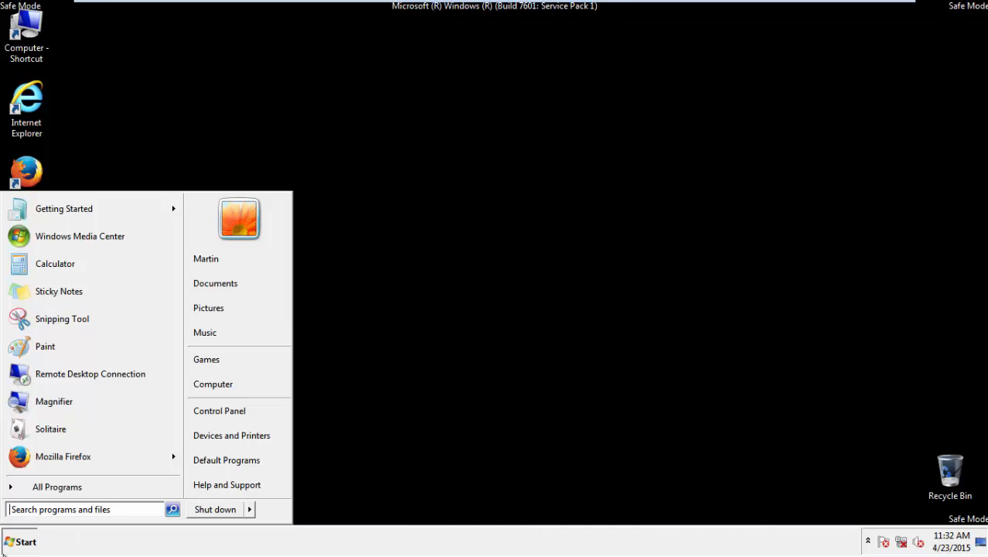
click(249, 510)
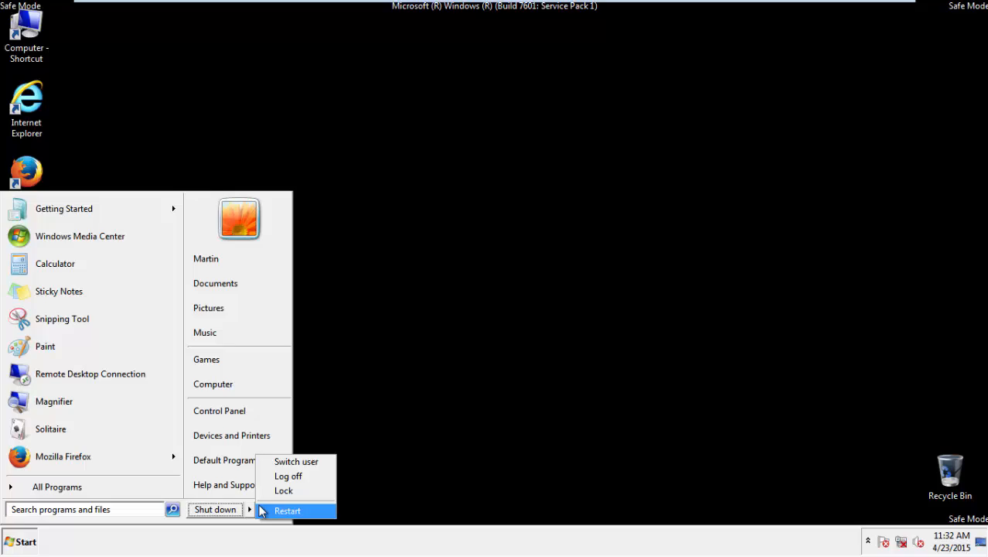